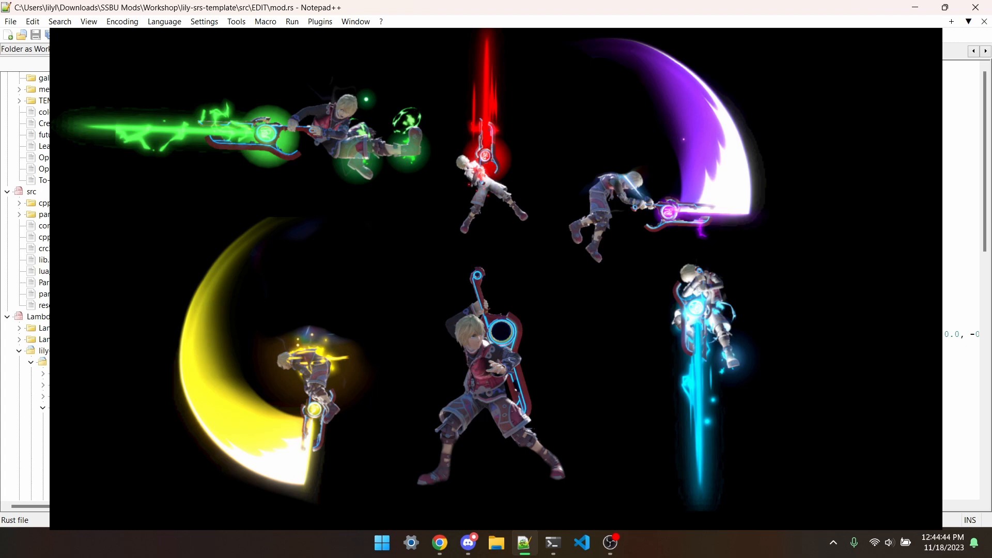
Open tex_edge_sword1_blood and tex_edge_sword3_blood and preview the sword3 red streak image
{"action": "left_click", "coordinate": [440, 543]}
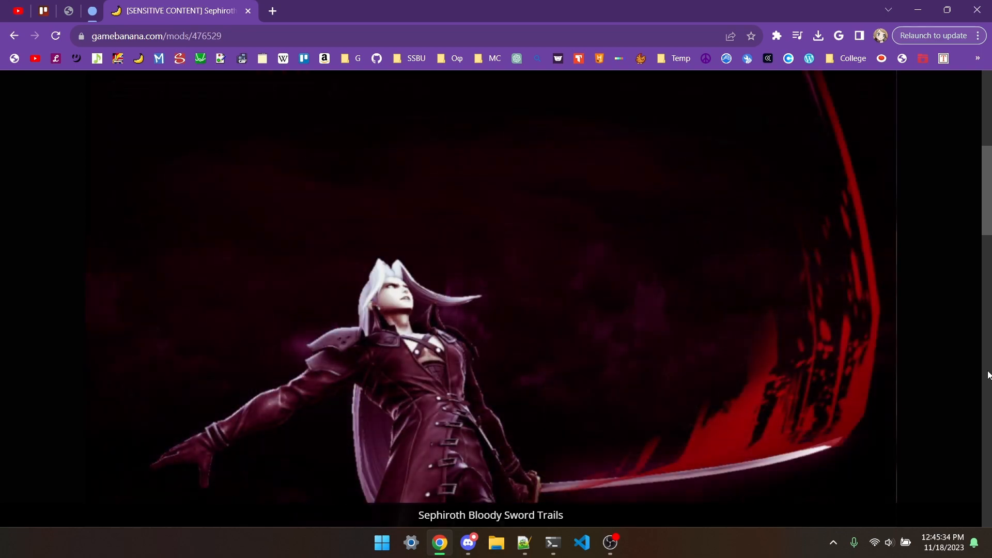
{"action": "left_click", "coordinate": [495, 543]}
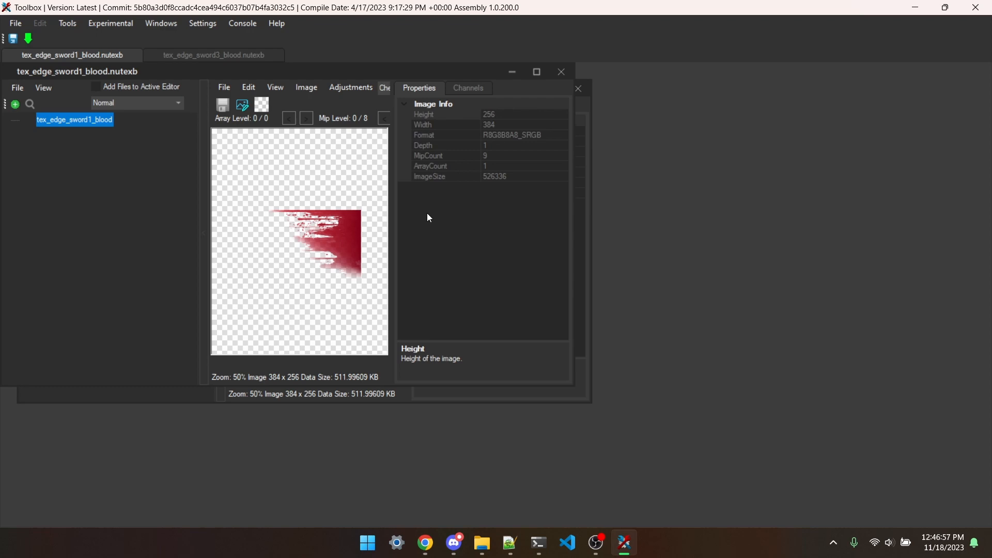
{"action": "mouse_move", "coordinate": [104, 133]}
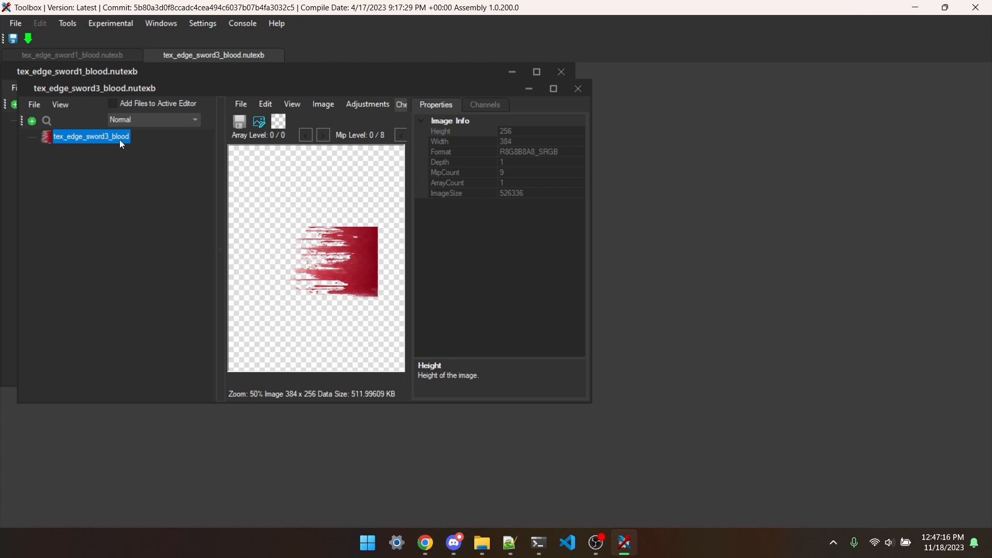
{"action": "double_click", "coordinate": [91, 136]}
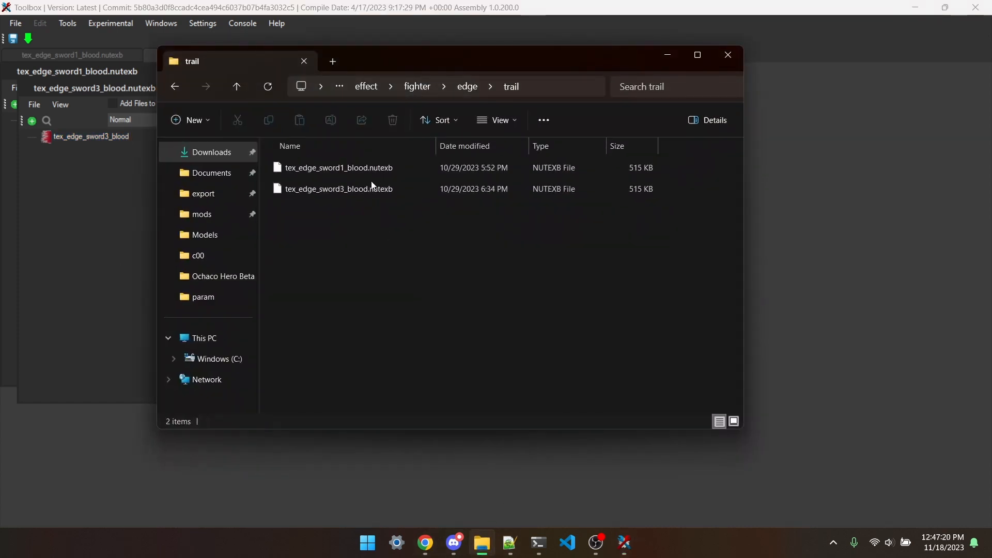
{"action": "mouse_move", "coordinate": [405, 216]}
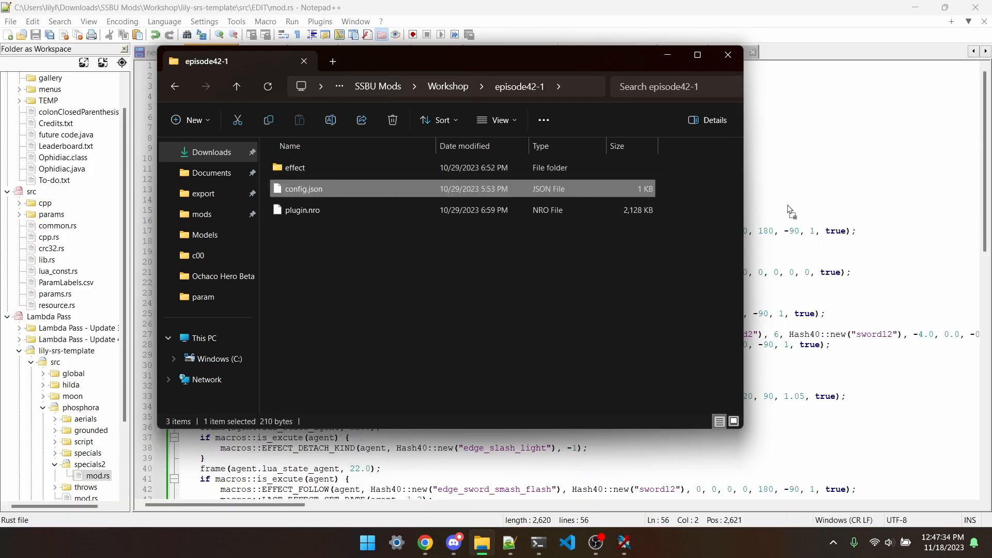
{"action": "mouse_move", "coordinate": [799, 208]}
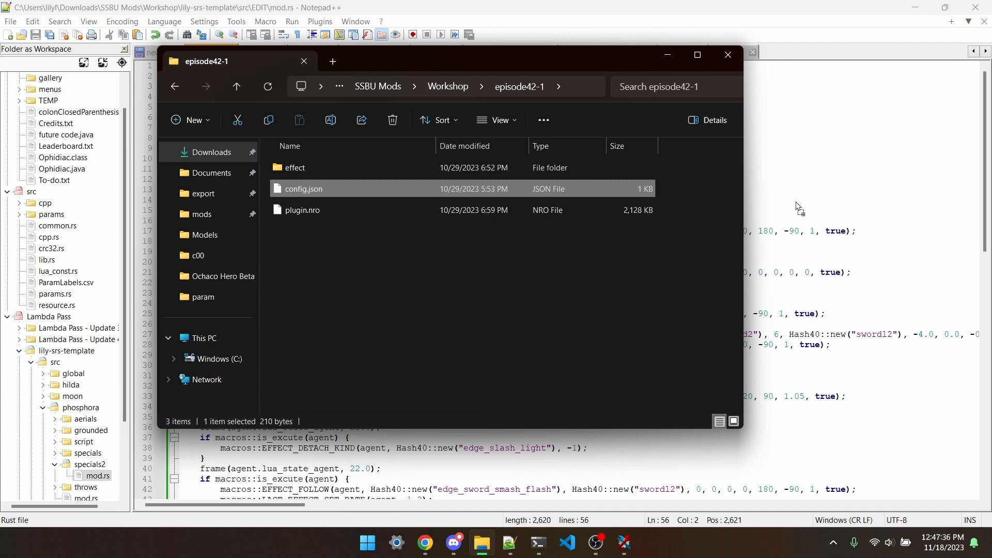
Load config.json and review the tex_edge_sword1_blood.nutexb path entry
{"action": "double_click", "coordinate": [302, 188]}
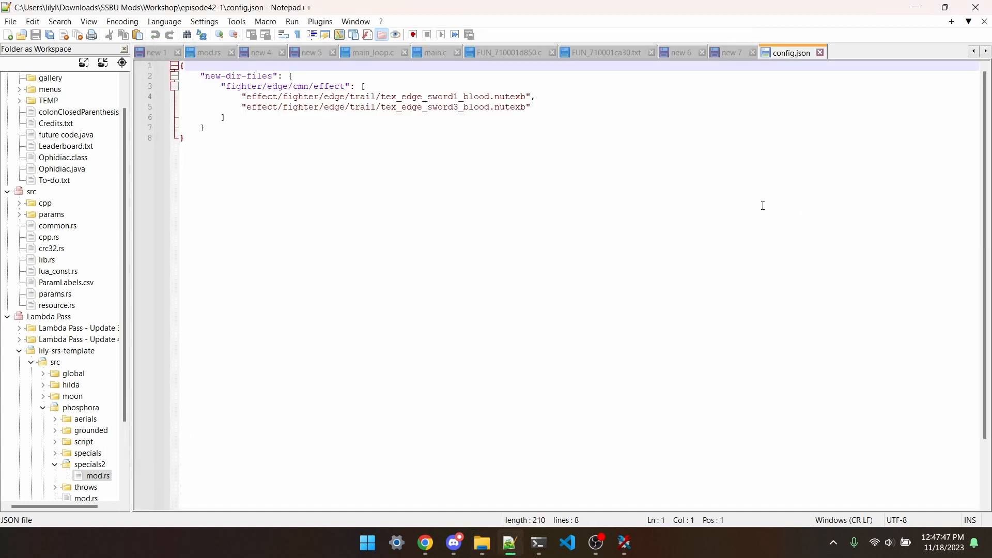
{"action": "mouse_move", "coordinate": [661, 167]}
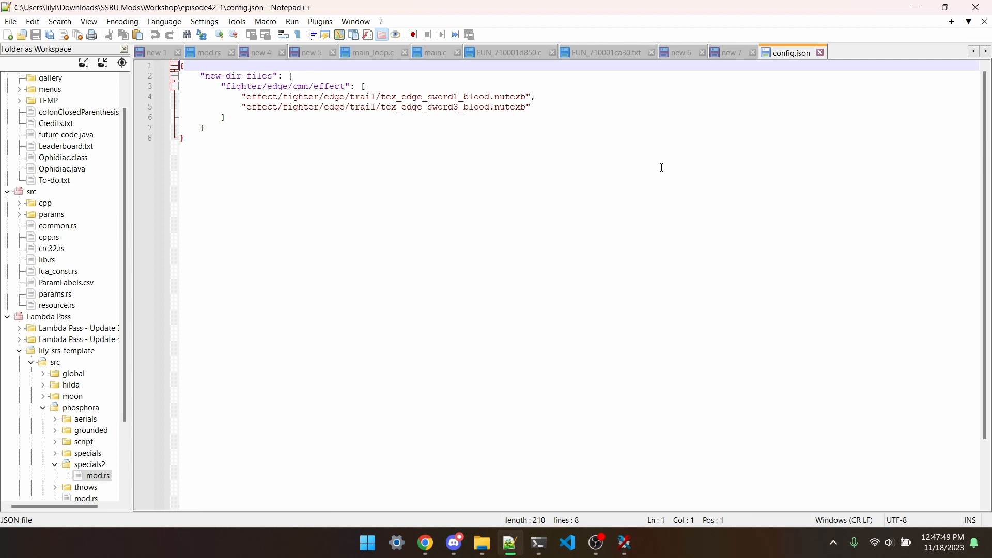
{"action": "left_click", "coordinate": [334, 96]}
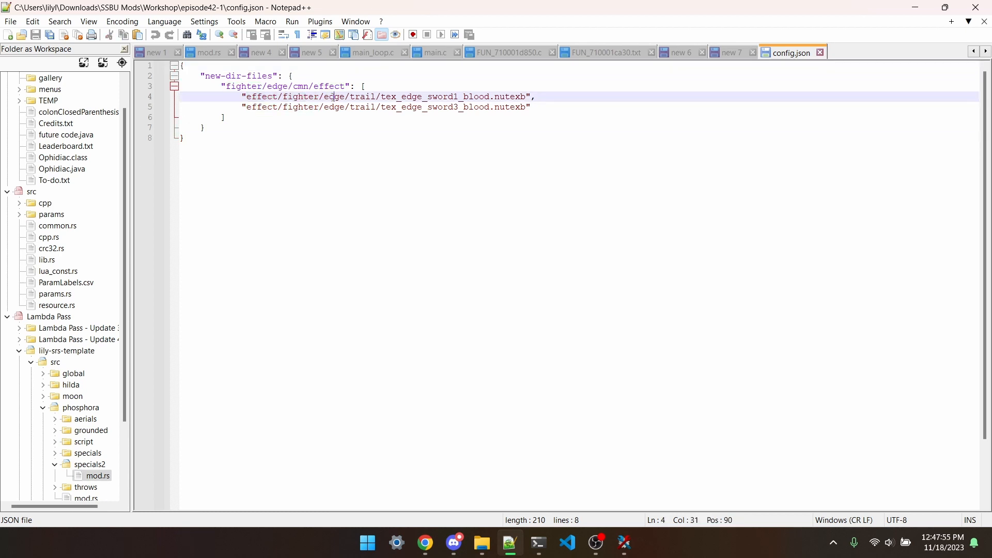
{"action": "left_click", "coordinate": [380, 96]}
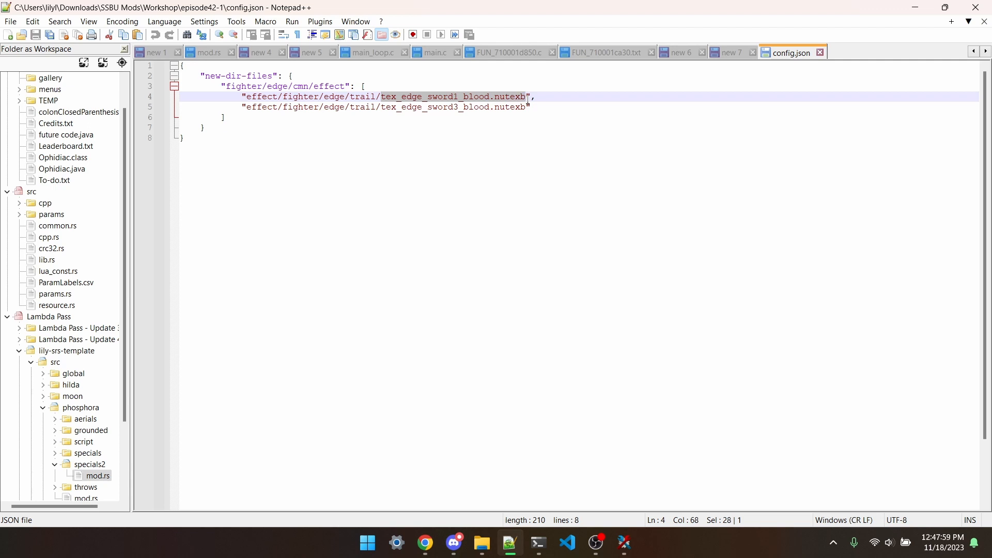
Check the fighter/edge/cmn/effect entry, then return to the episode42-1 mod folder
{"action": "left_click", "coordinate": [223, 116]}
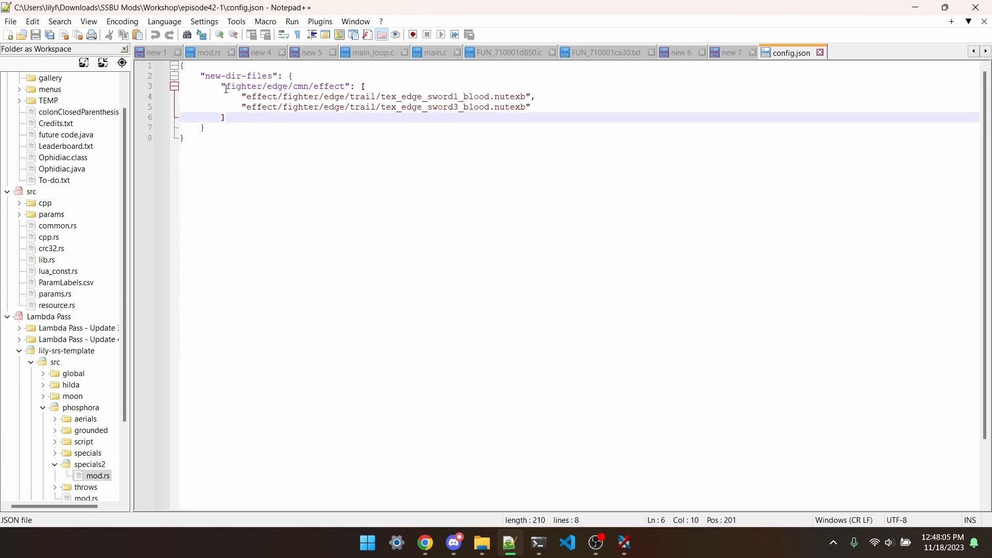
{"action": "double_click", "coordinate": [277, 86]}
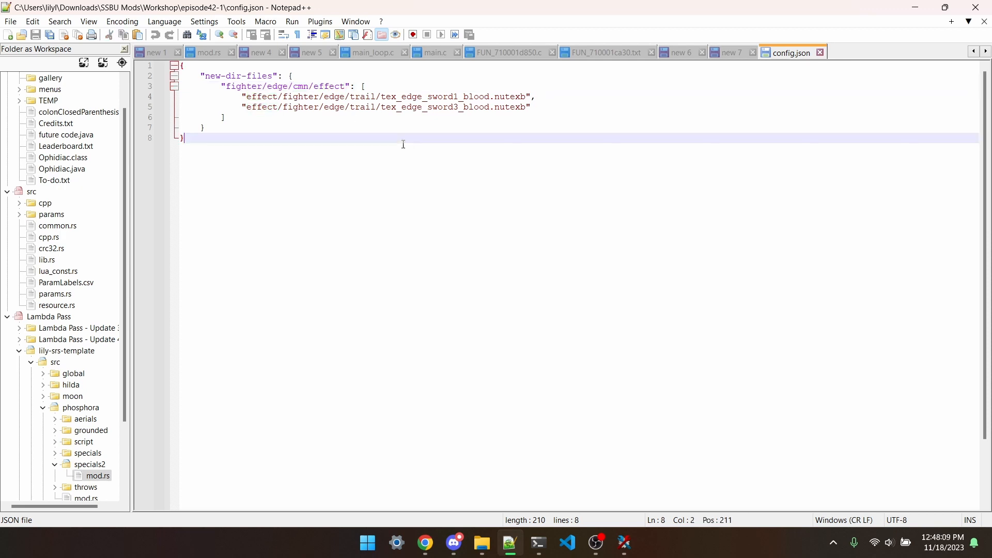
{"action": "left_click", "coordinate": [481, 543]}
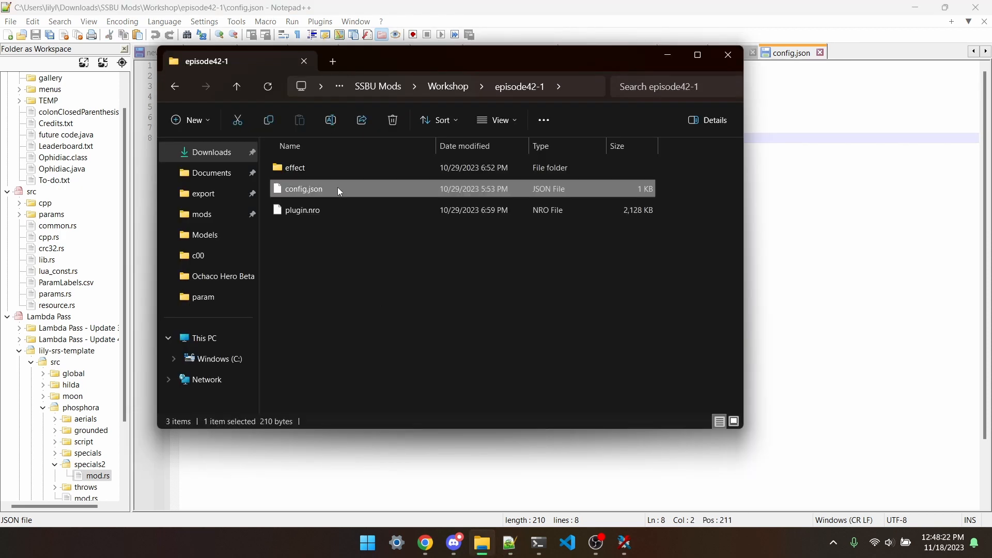
{"action": "double_click", "coordinate": [294, 167]}
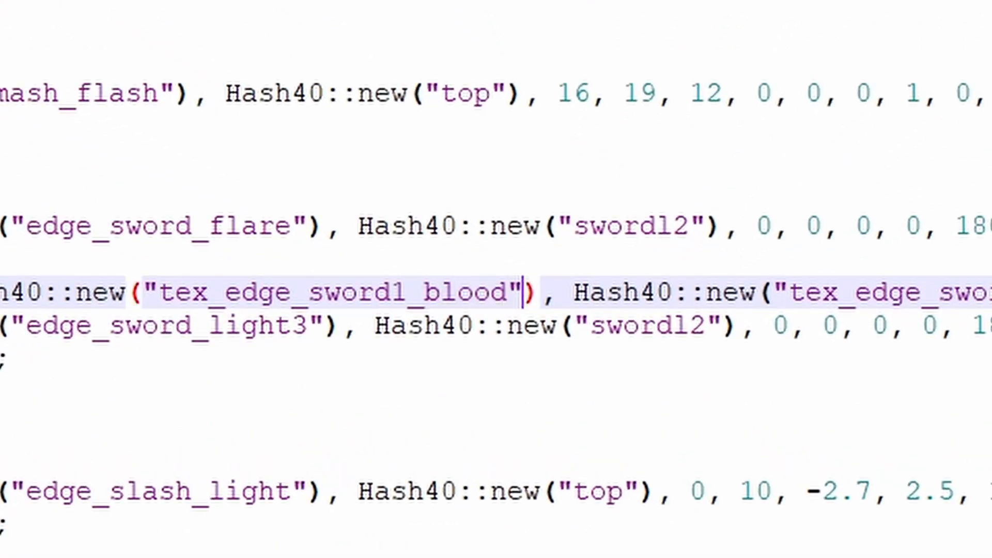
Show mod.rs with the AFTER_IMAGE4_ON_arg29 hook swapping sword1 and sword3 blood trail hashes
{"action": "left_click", "coordinate": [520, 226]}
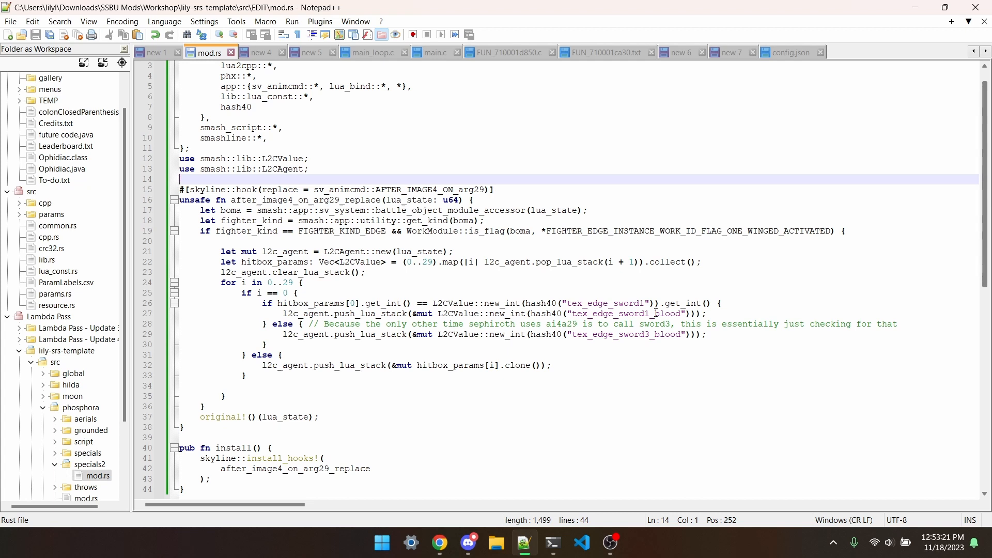
{"action": "left_click", "coordinate": [378, 303]}
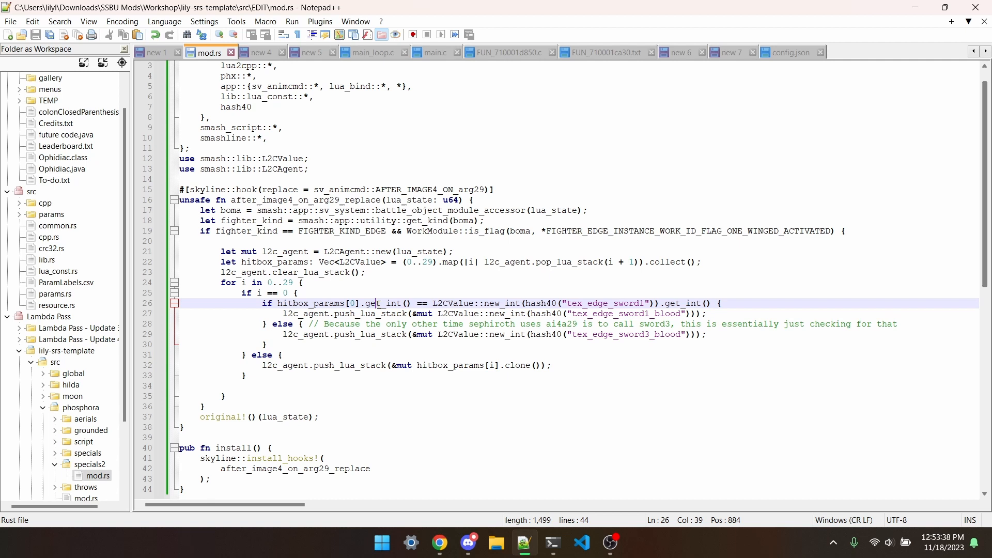
{"action": "double_click", "coordinate": [605, 303]}
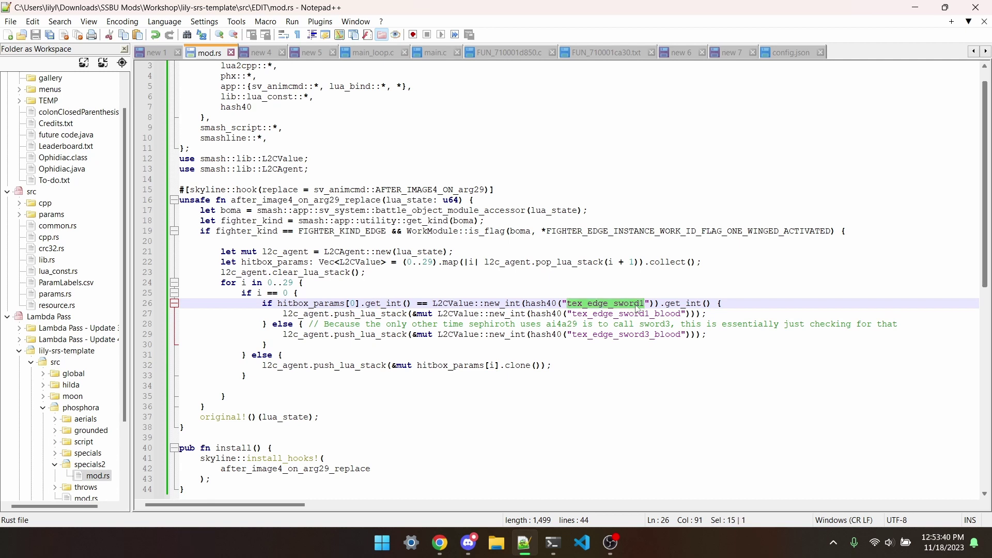
{"action": "left_click", "coordinate": [679, 304]}
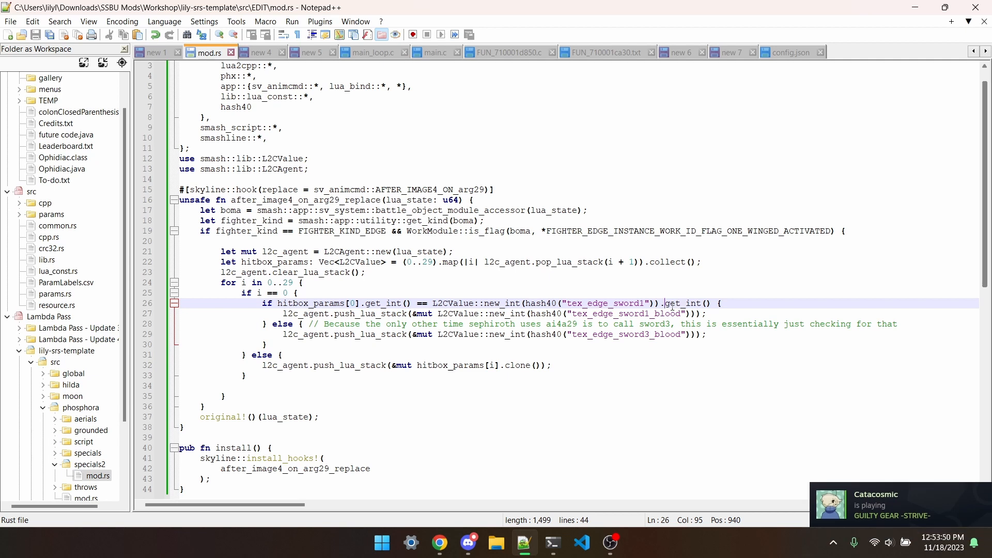
{"action": "double_click", "coordinate": [626, 313]}
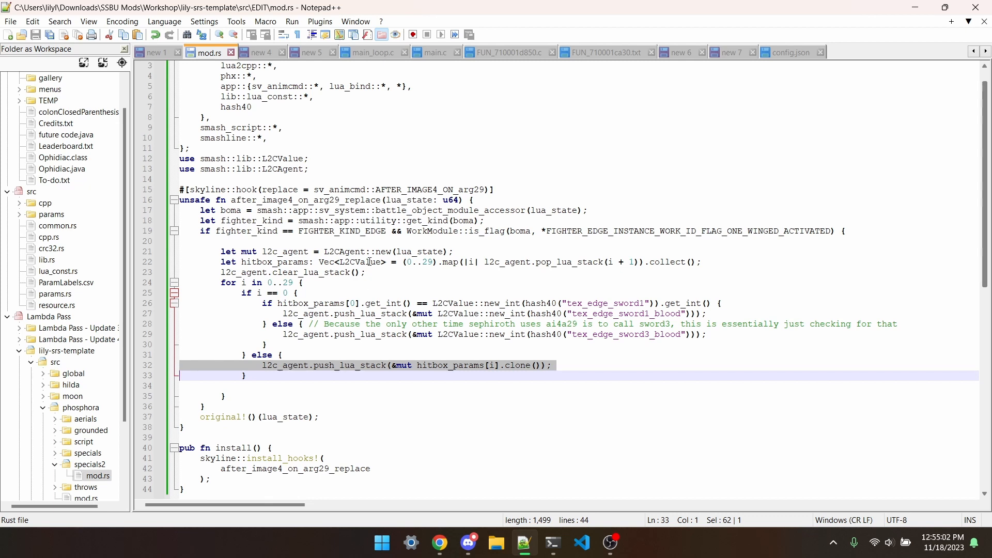
{"action": "double_click", "coordinate": [342, 230]}
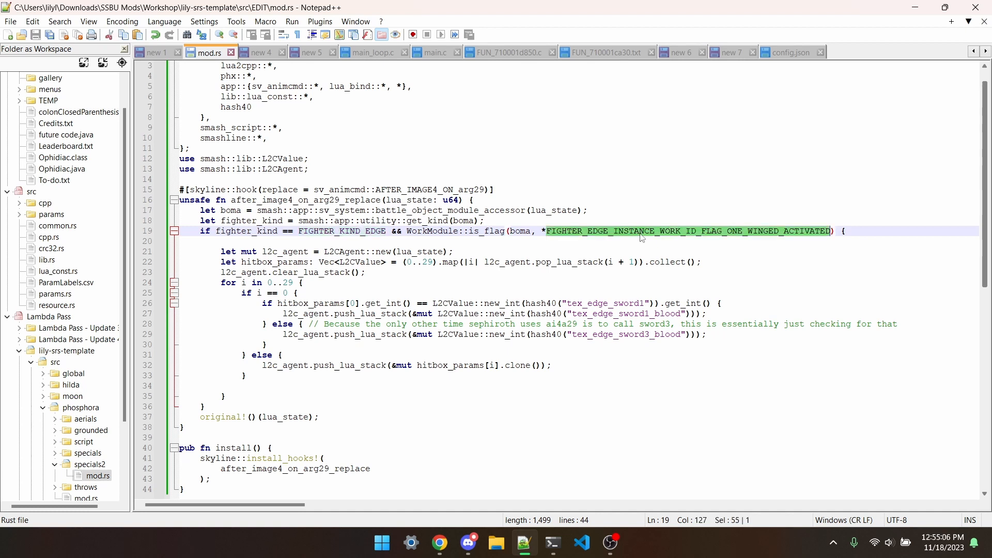
{"action": "mouse_move", "coordinate": [684, 257]}
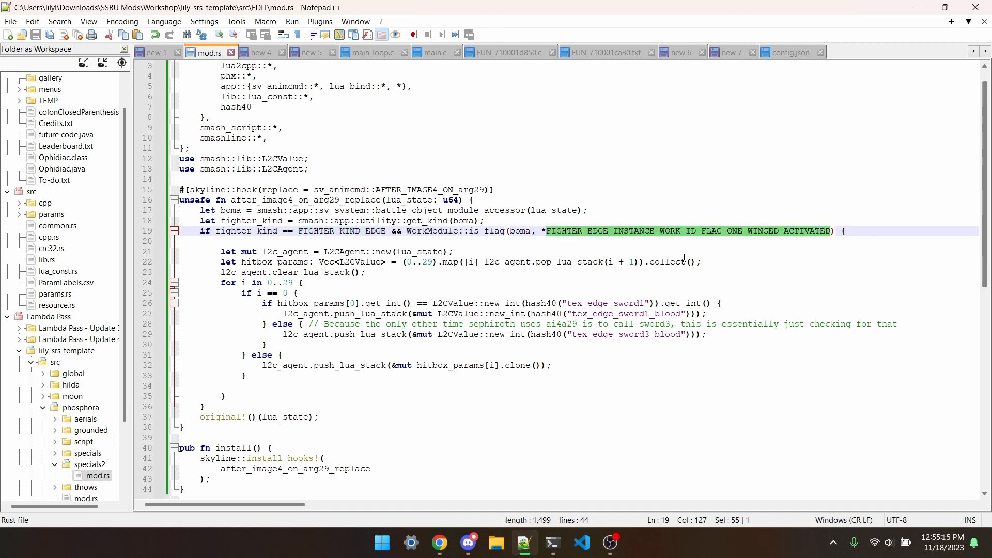